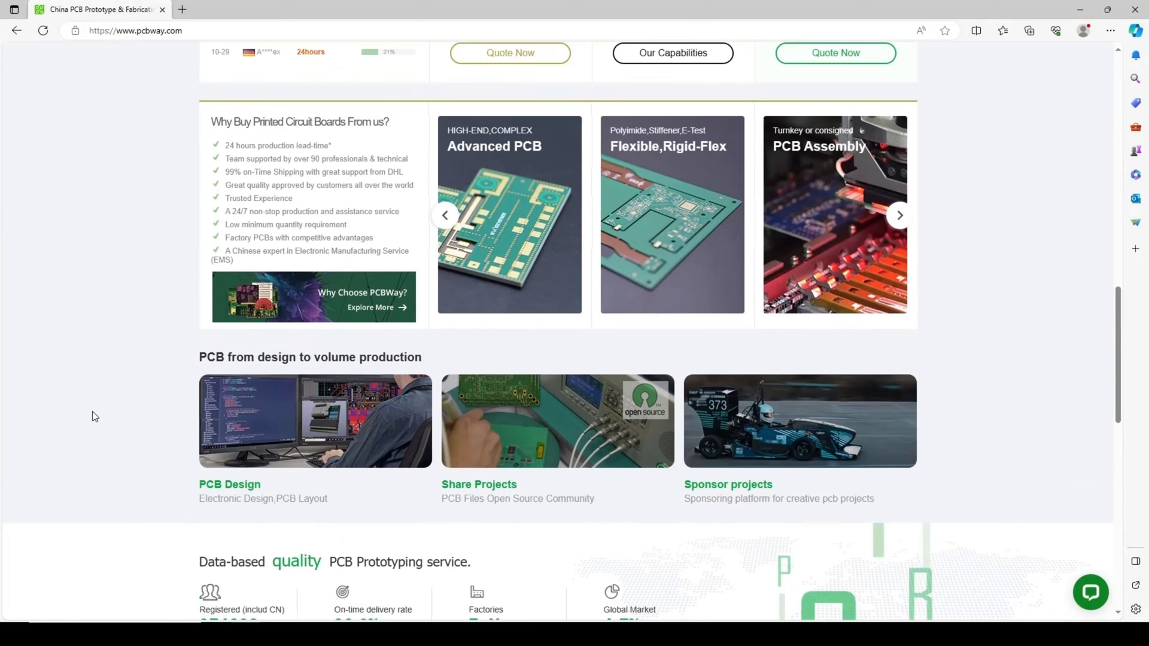
Go to the PCB Instant Quote page with default 2-layer FR-4 specs, then hover the CNC | 3D Printing menu.
scroll("up", 3)
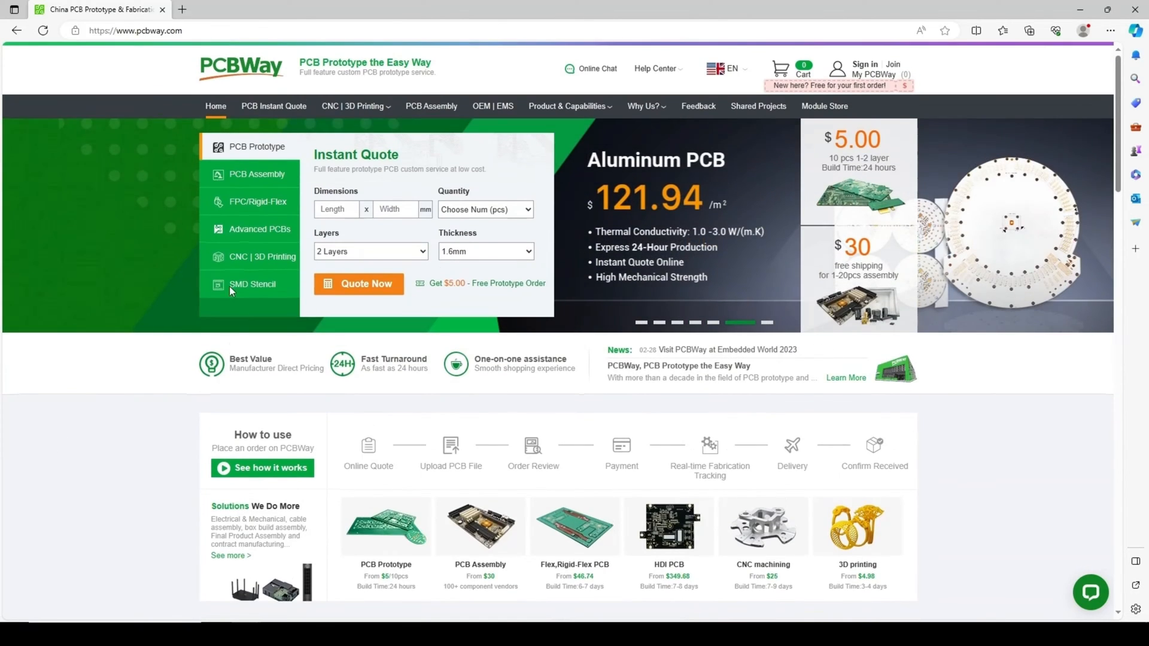
left_click(359, 284)
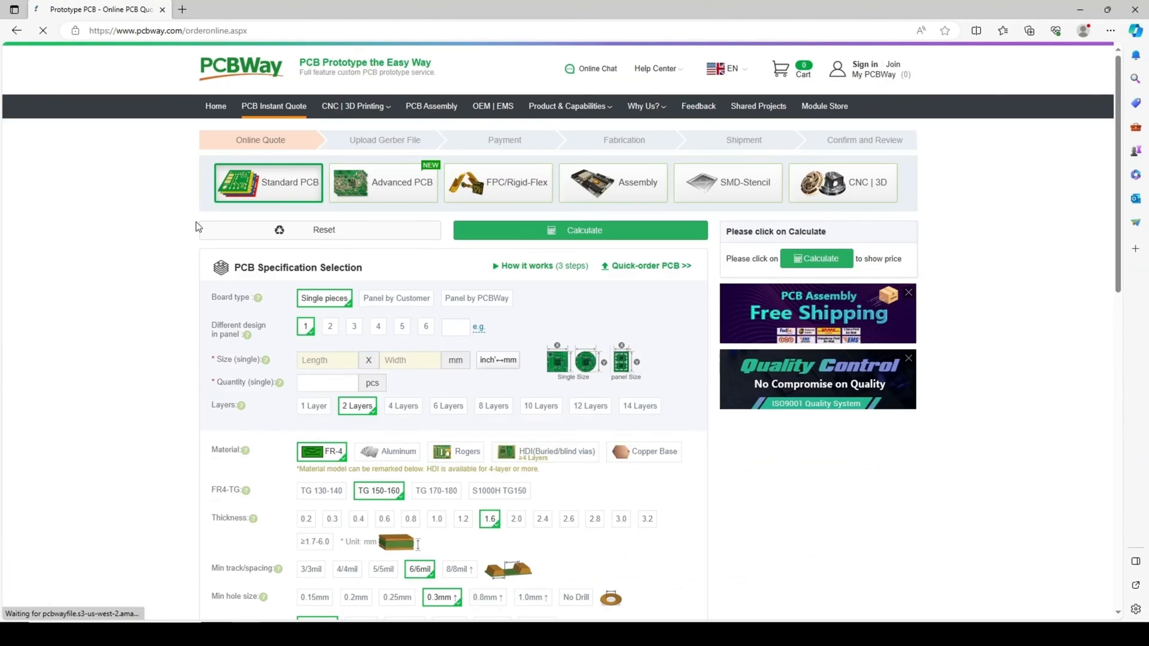
left_click(352, 105)
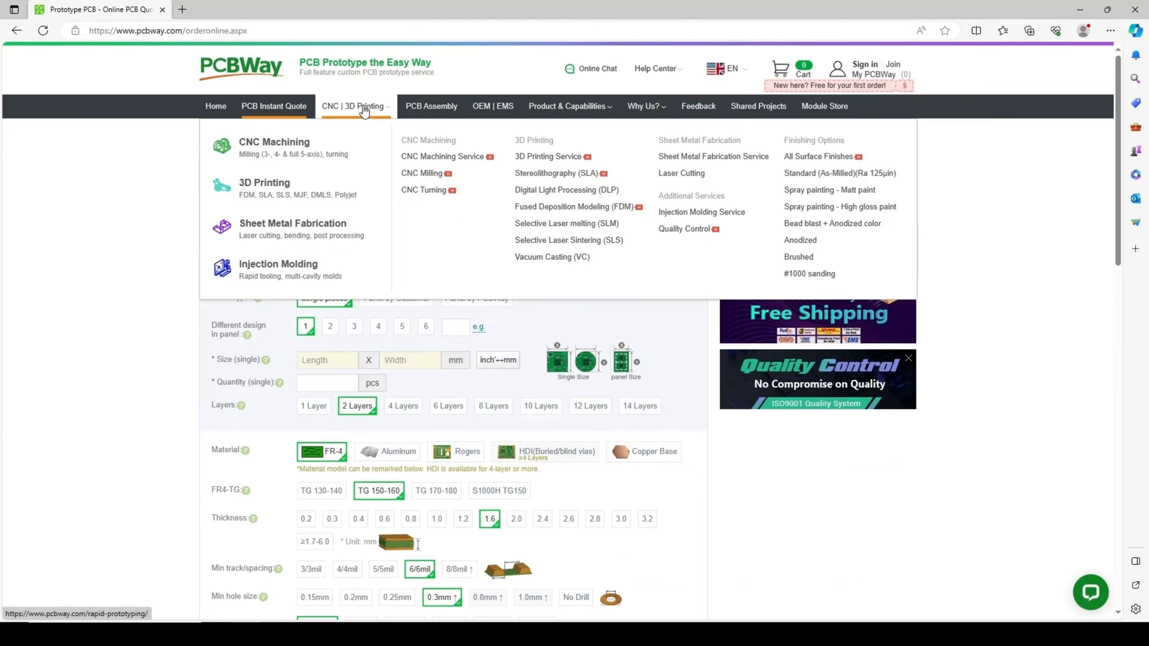
On CNC | 3D Printing, choose 3D Printing with PLA material and get started on the quote.
left_click(272, 141)
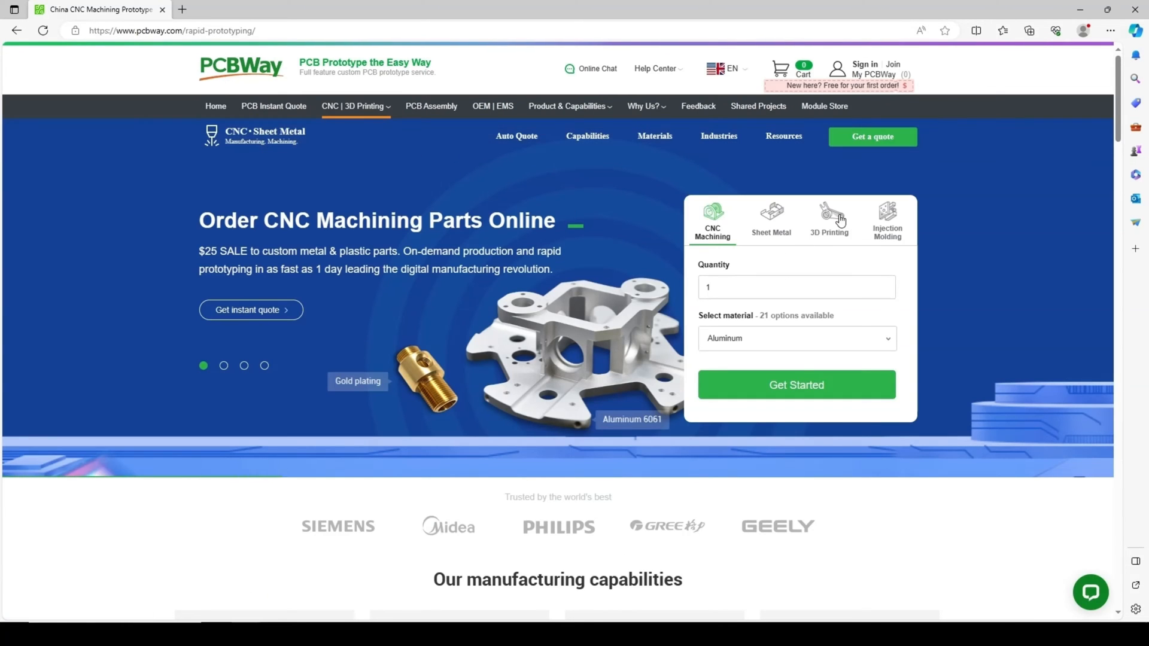
left_click(828, 217)
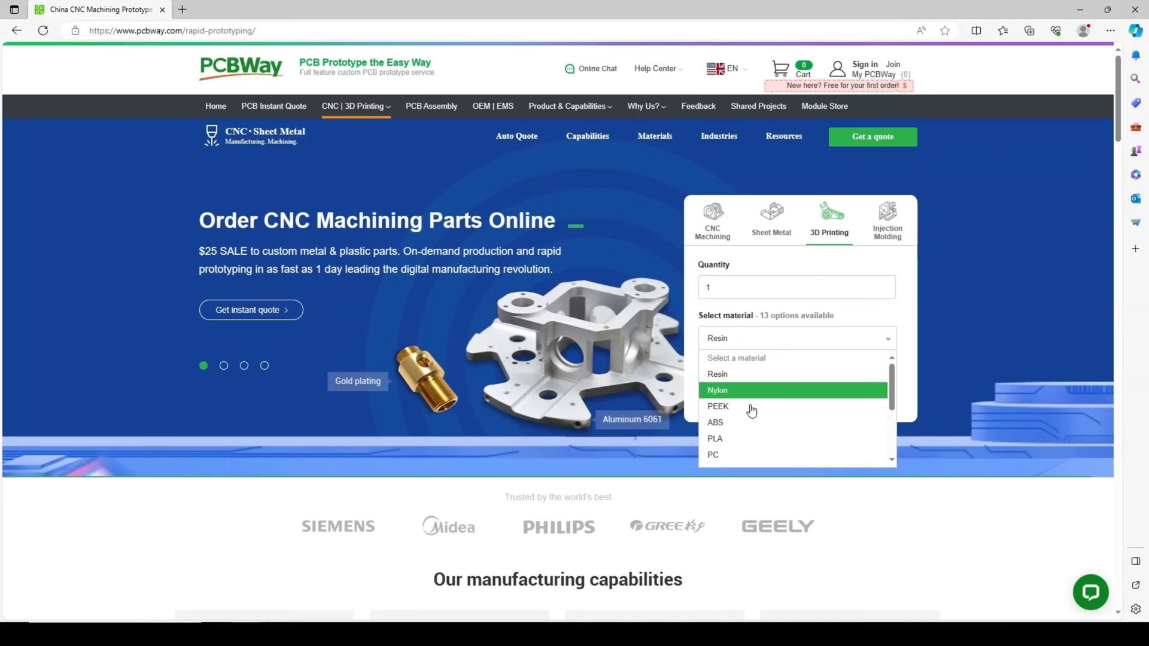
left_click(715, 438)
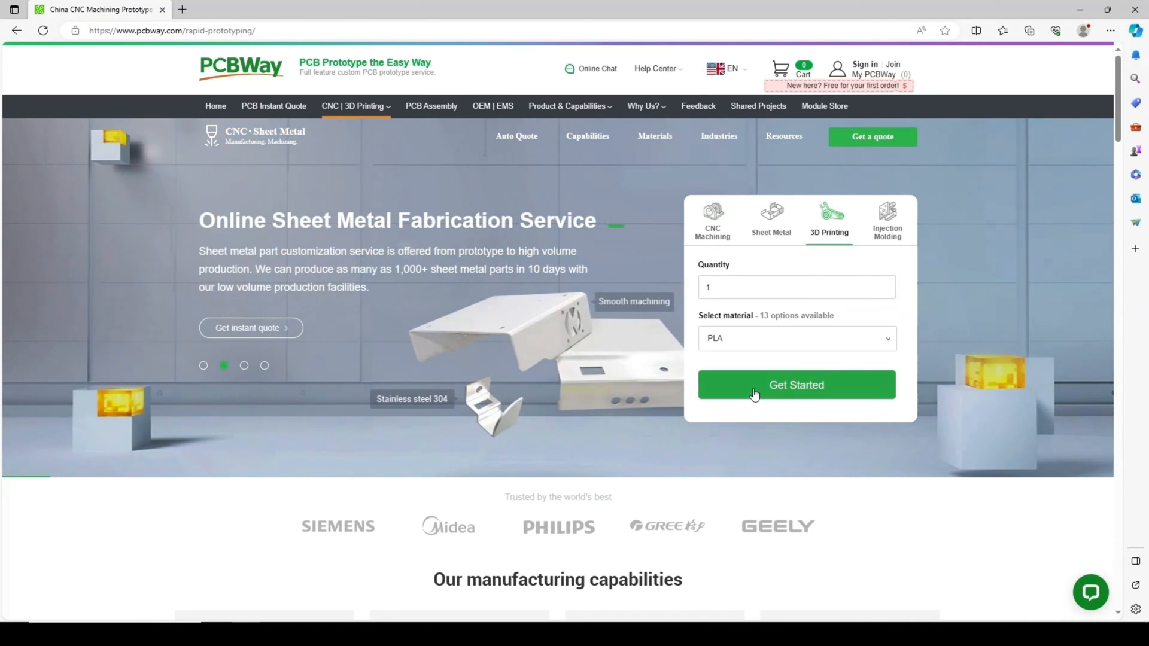
left_click(796, 385)
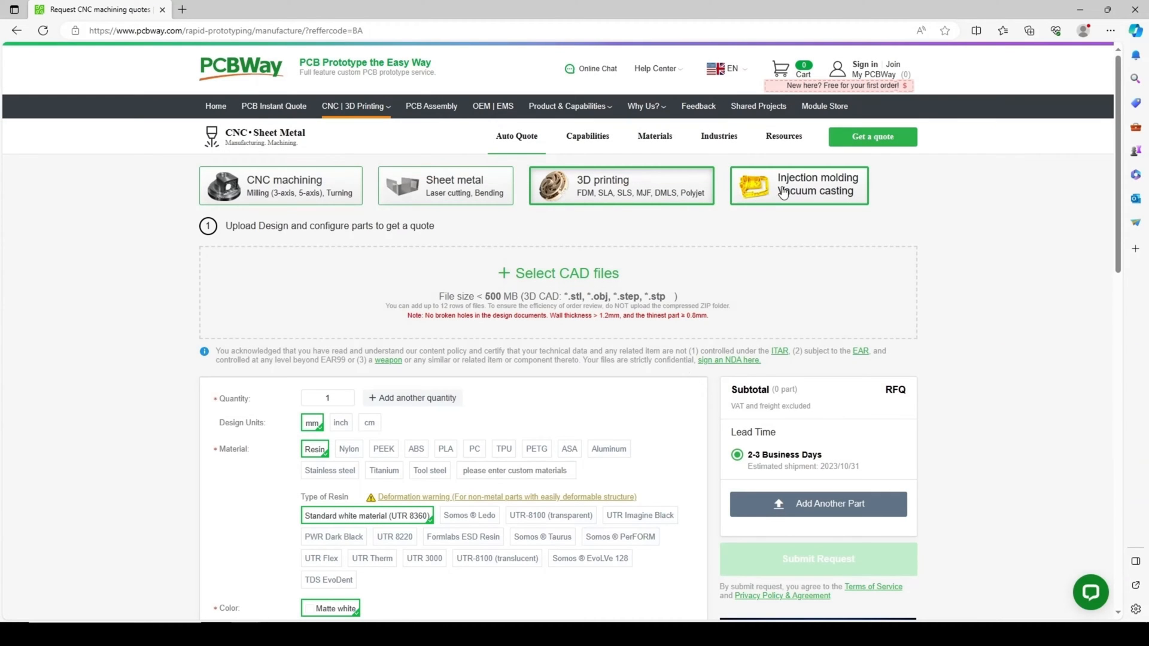
Browse the PCB Assembly page down through solutions, customer reviews and the footer.
left_click(431, 105)
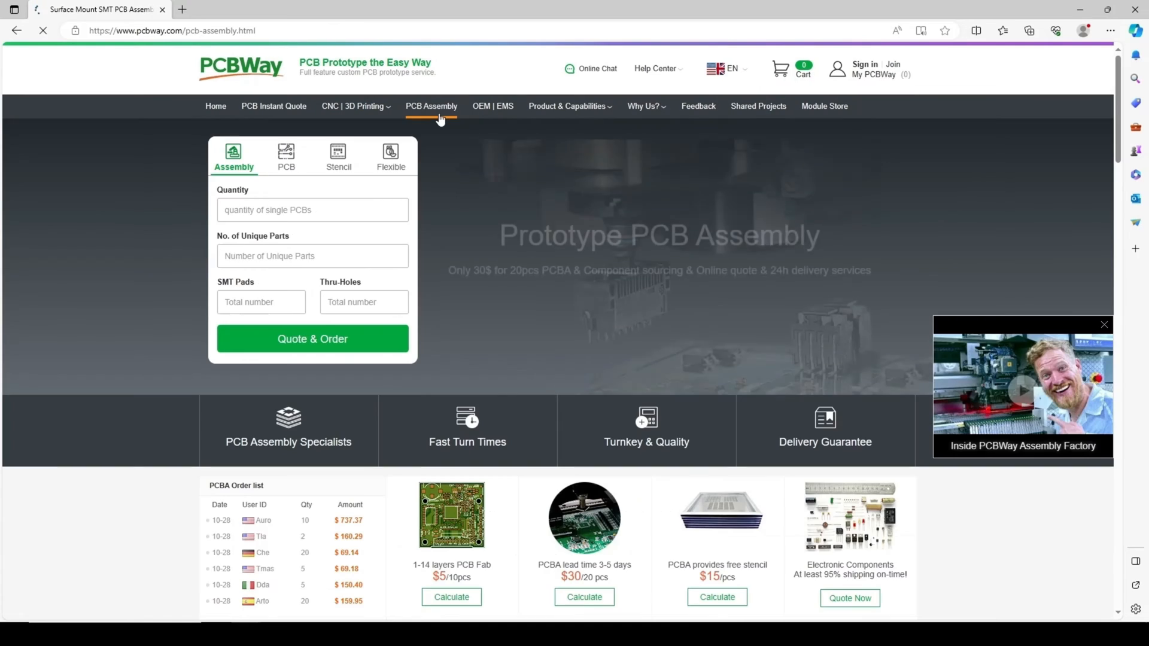
scroll("down", 3)
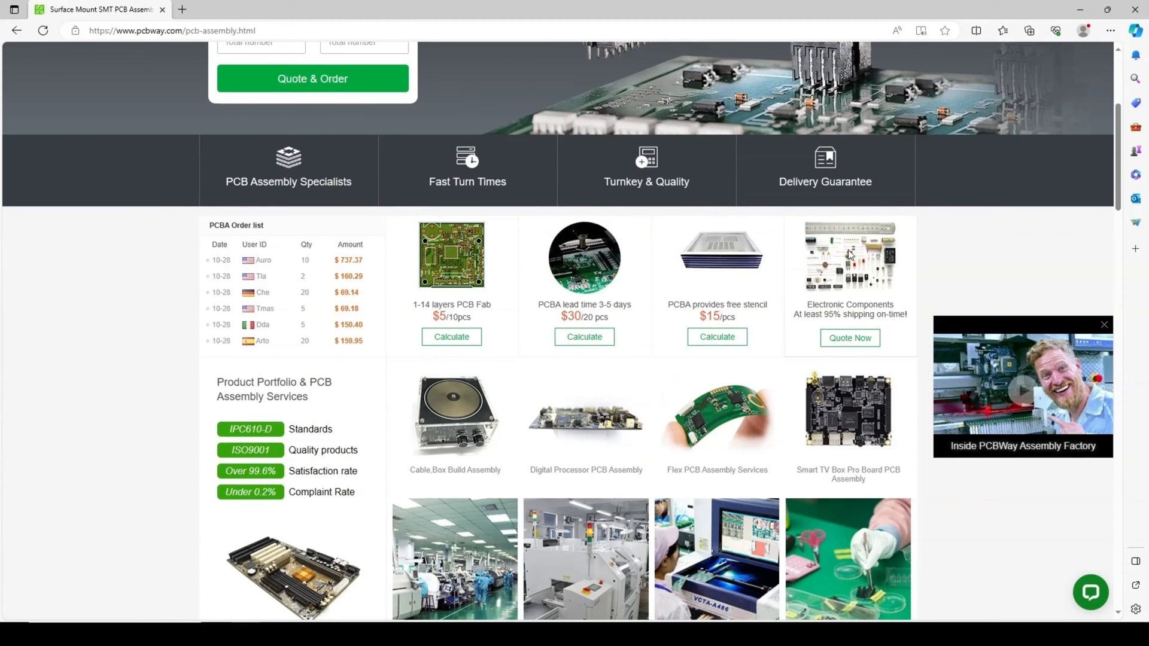
scroll("down", 3)
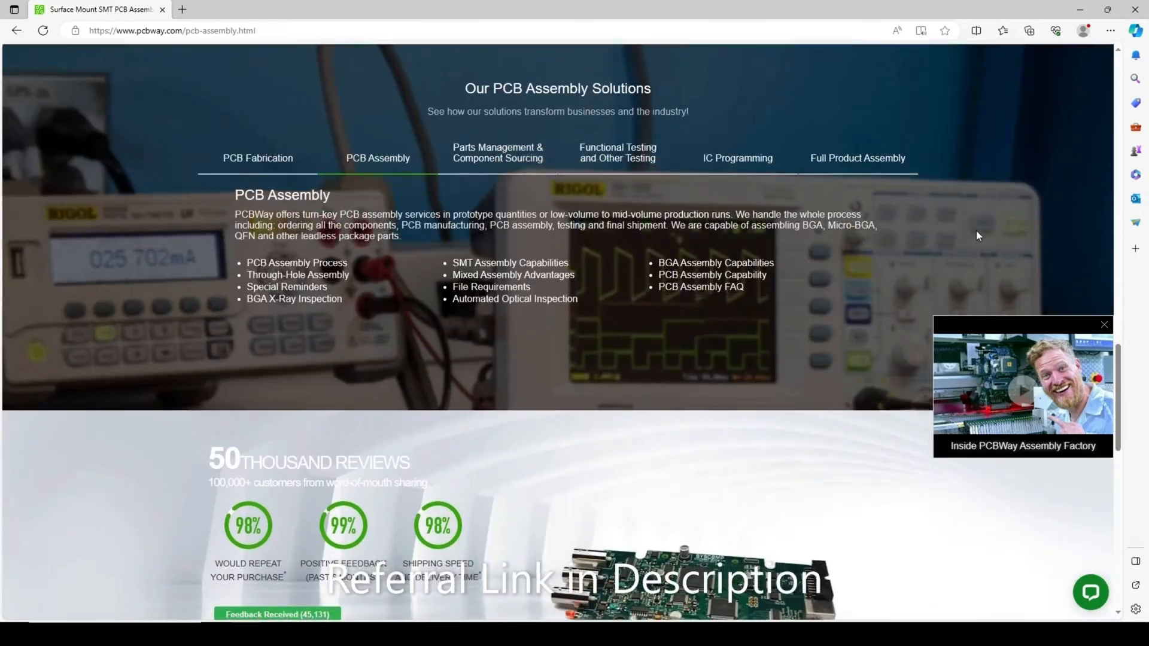
scroll("down", 3)
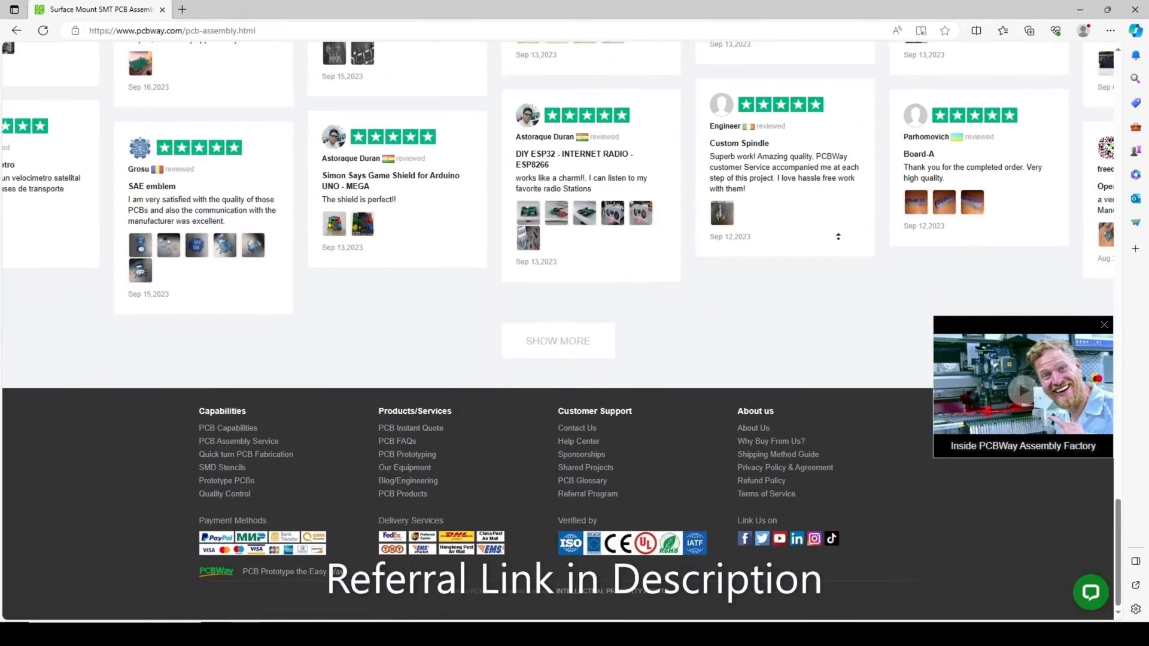